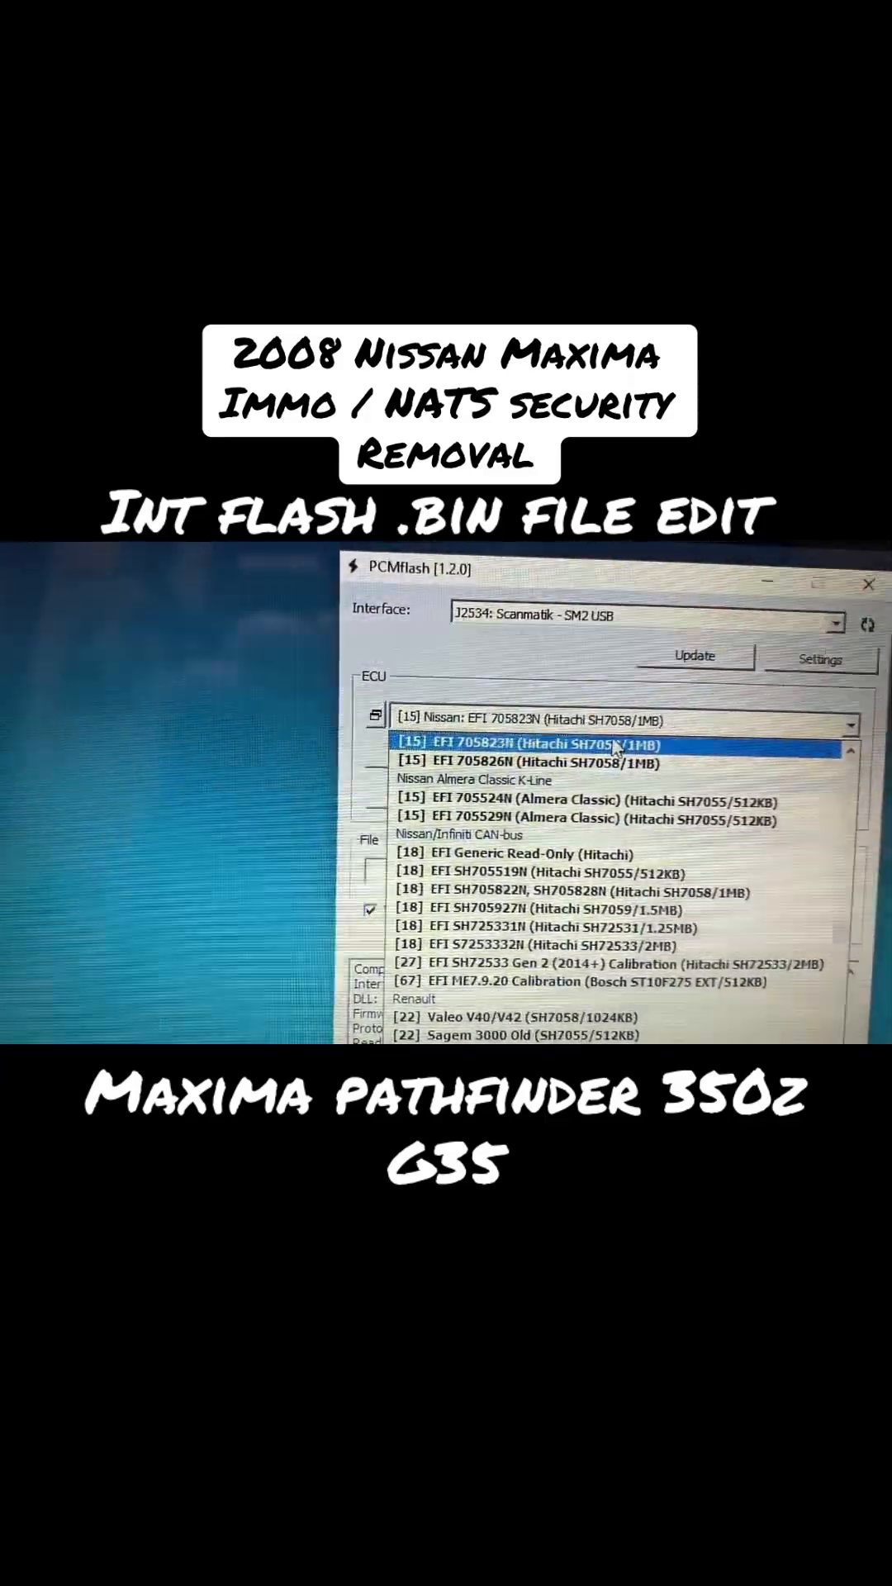
# Step: Select the Nissan EFI 705823N (Hitachi SH7058/1MB) ECU and read its flash
pyautogui.click(536, 742)
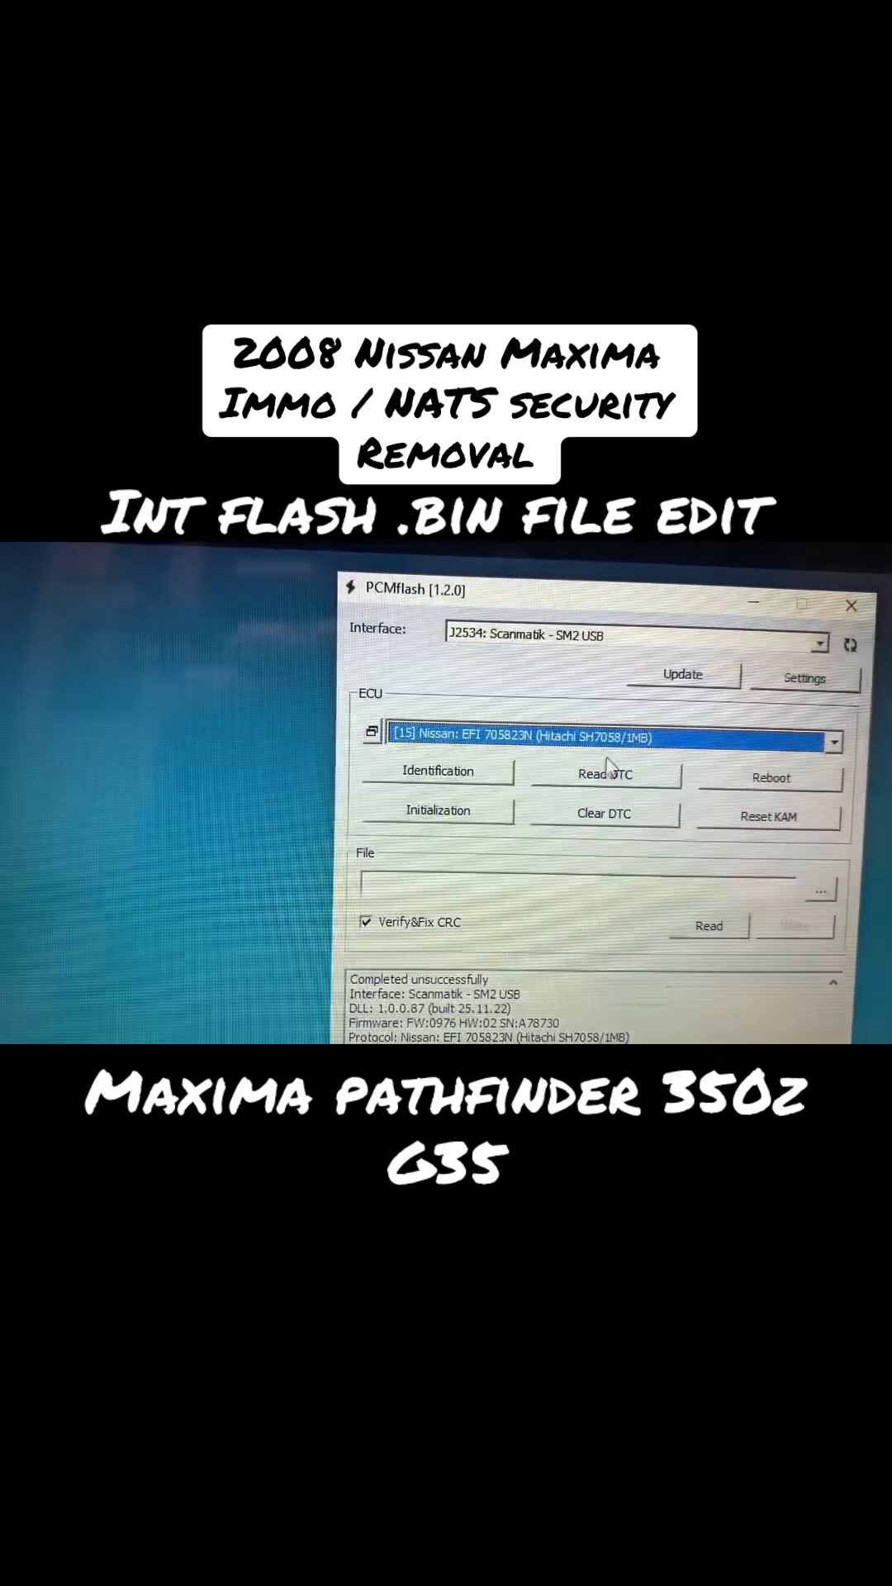
pyautogui.click(708, 925)
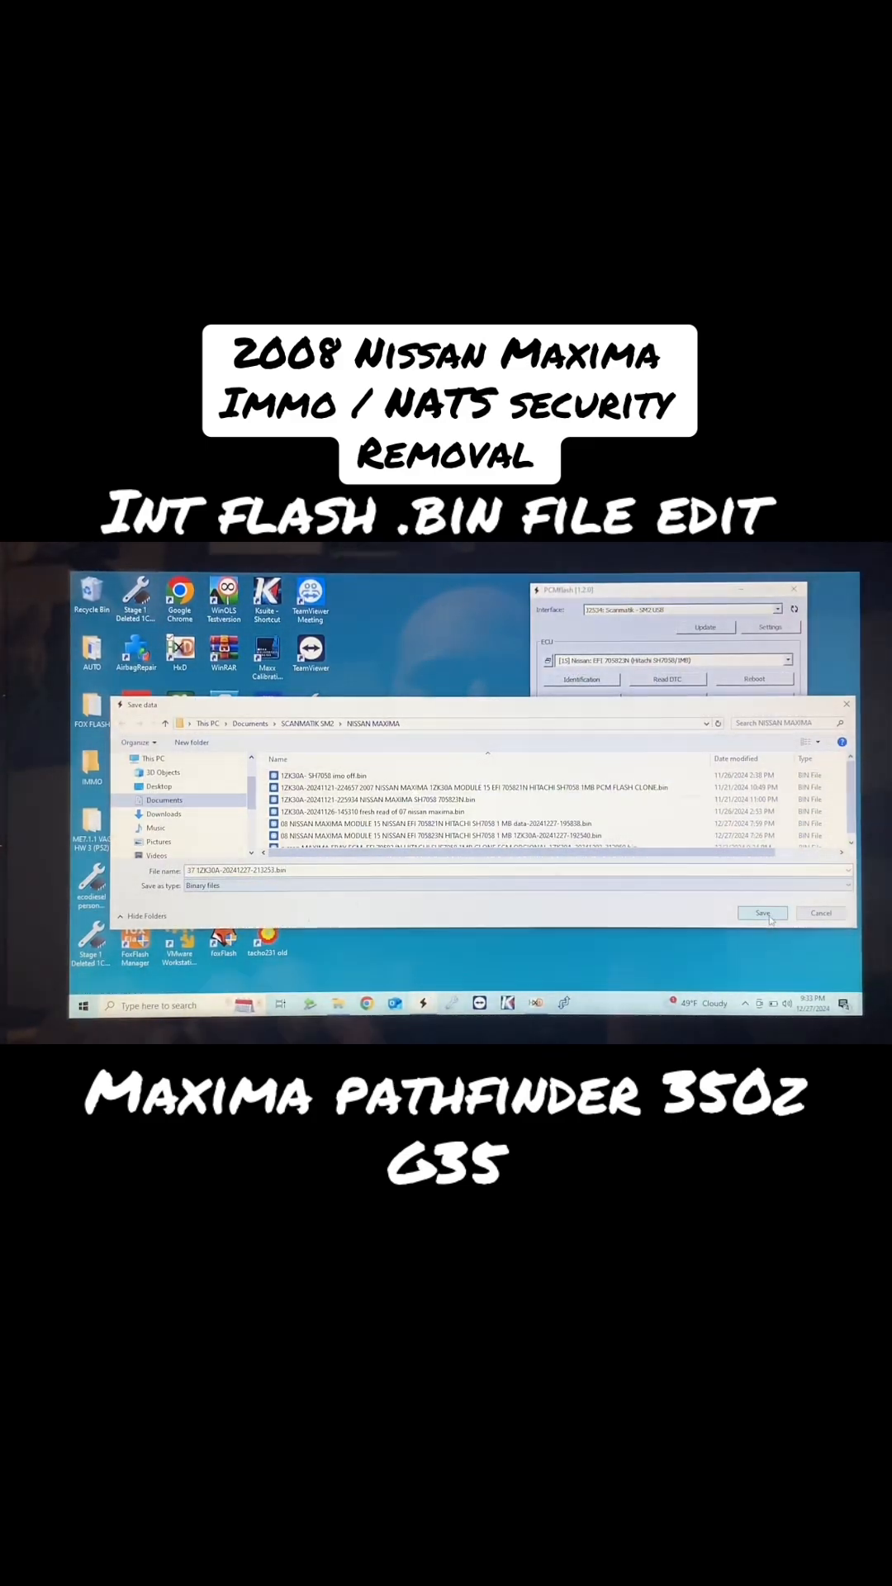
# Step: Save the read flash as a .bin in NISSAN MAXIMA and acknowledge correct checksums
pyautogui.click(764, 913)
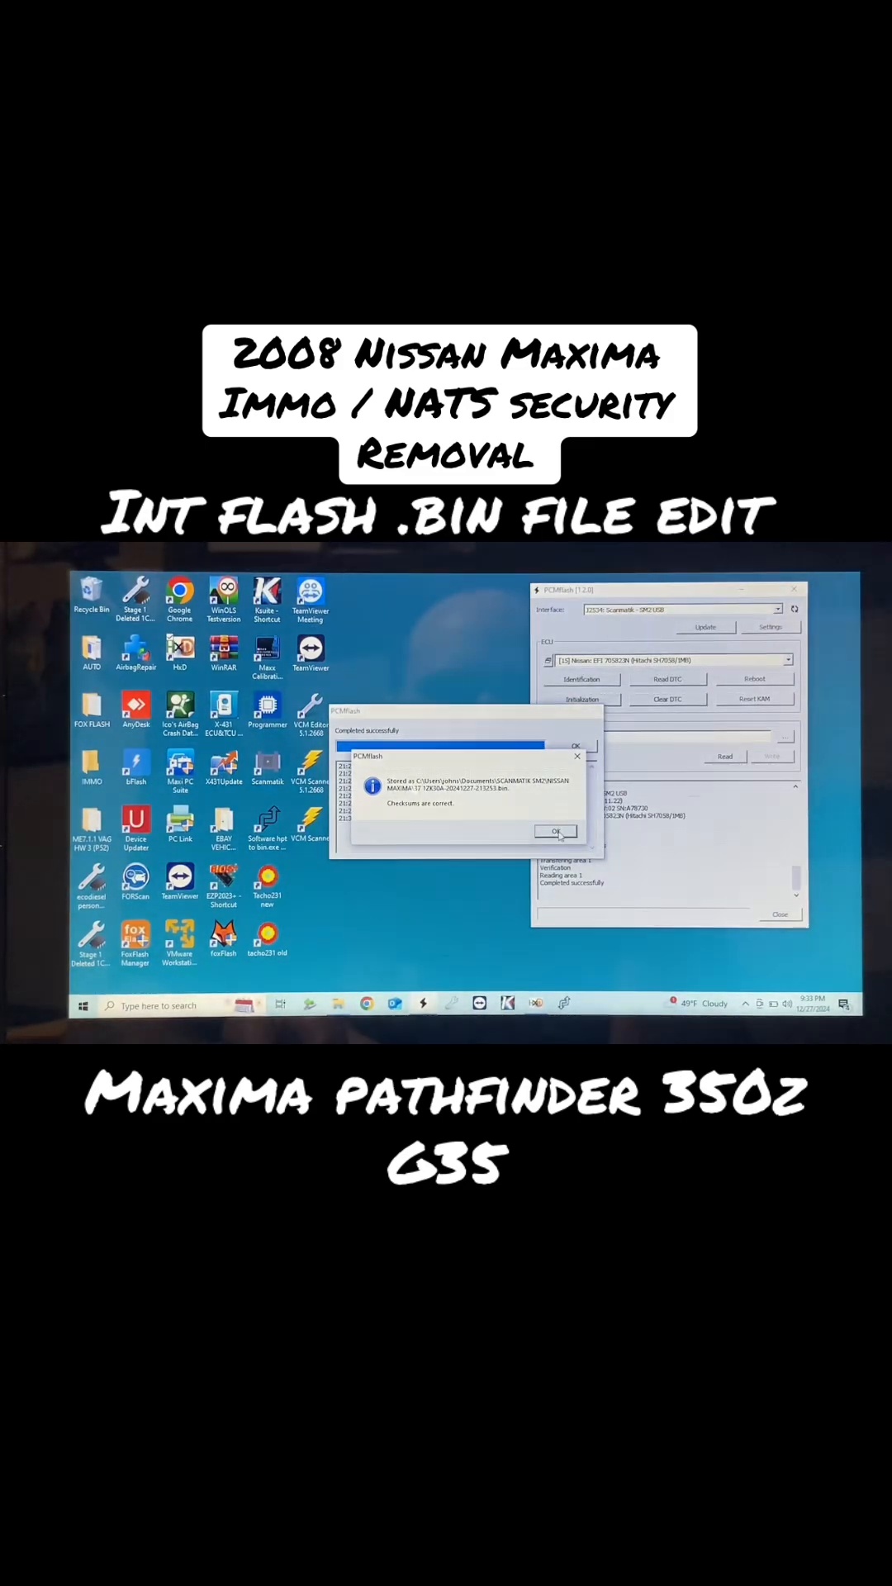
pyautogui.click(556, 831)
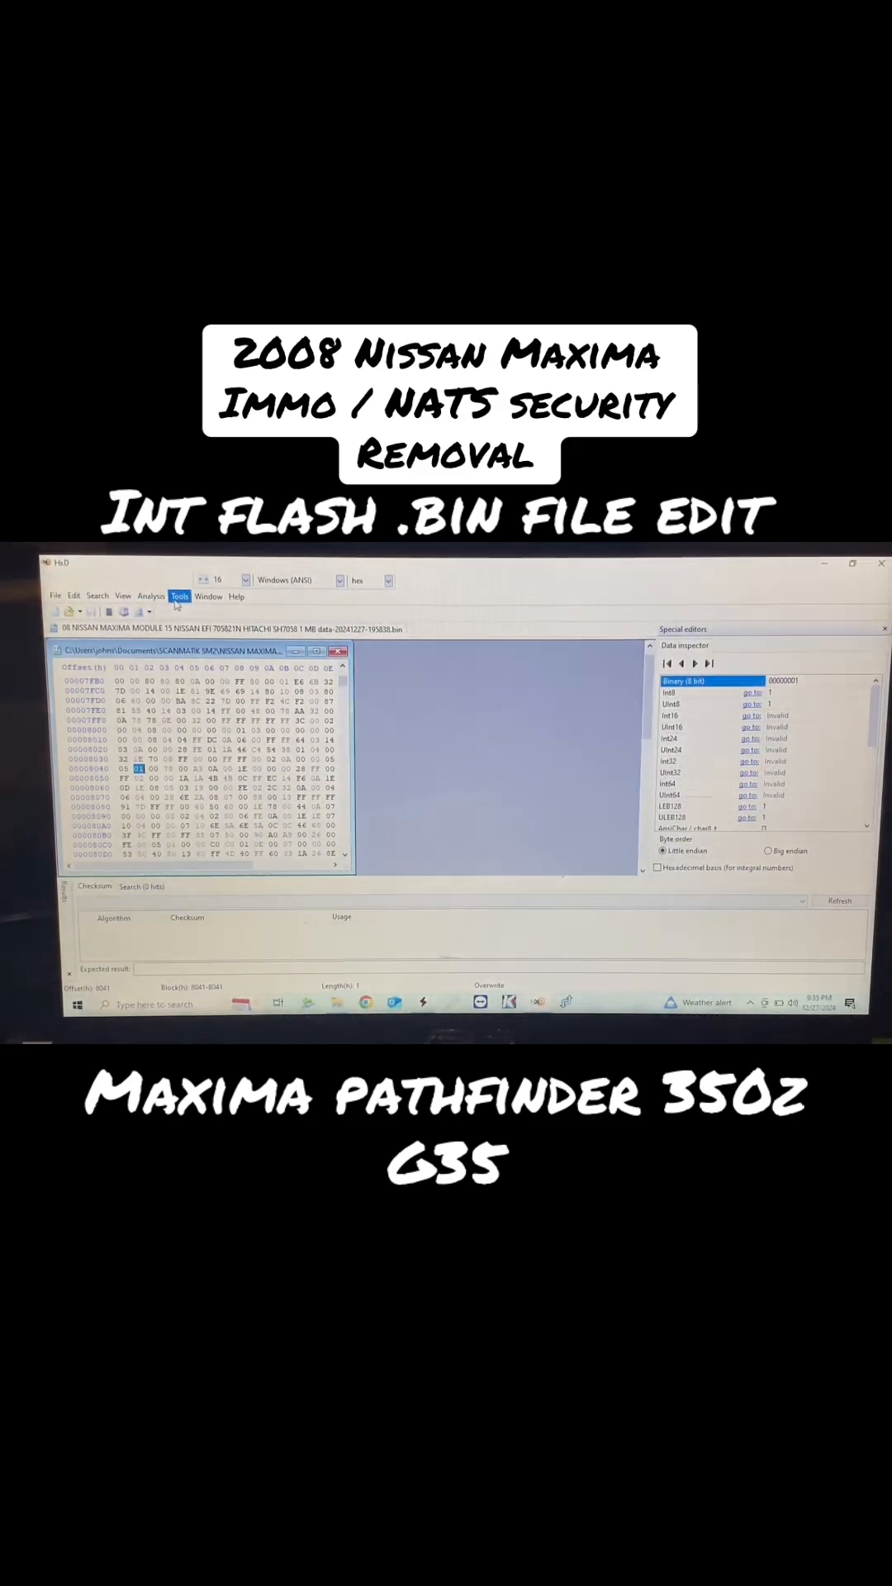
# Step: Open HxD's Analysis > Data comparison > Compare dialog
pyautogui.click(180, 597)
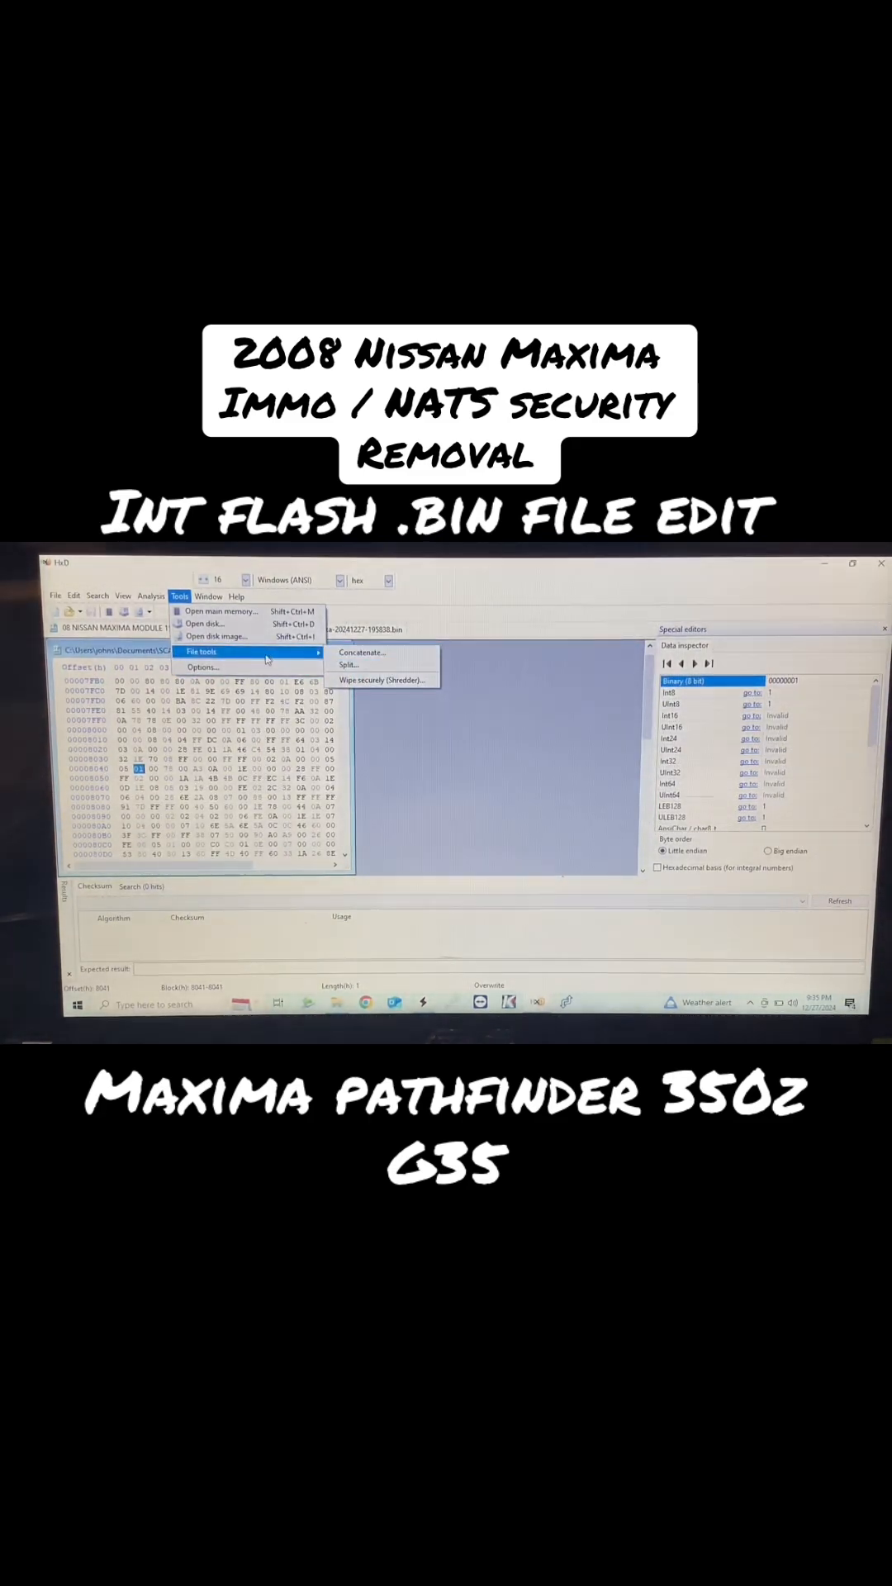
pyautogui.click(151, 595)
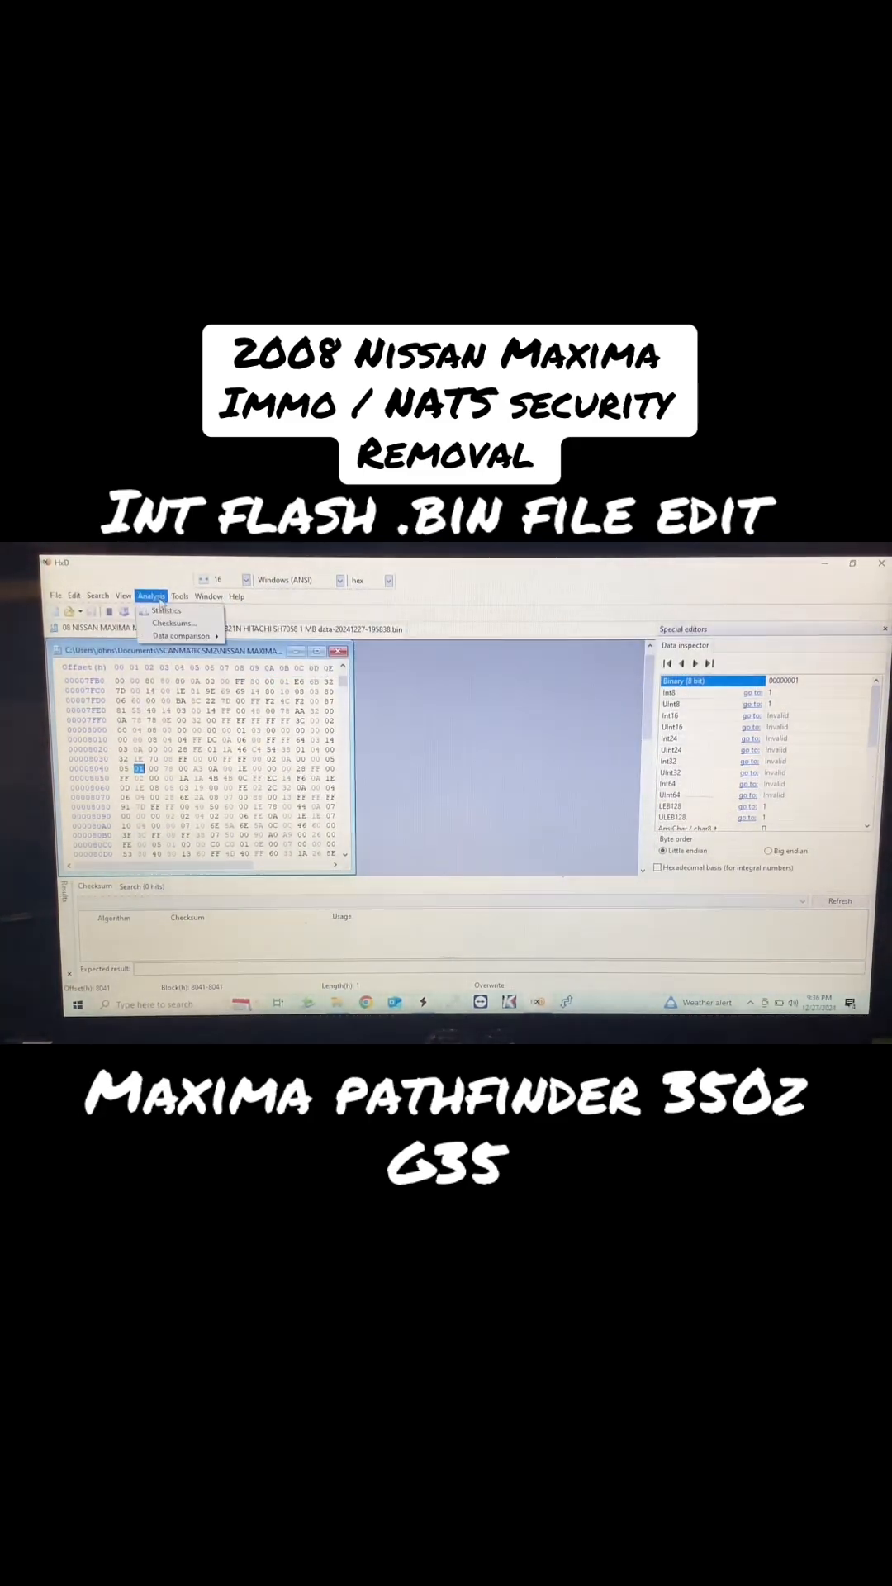
pyautogui.click(175, 636)
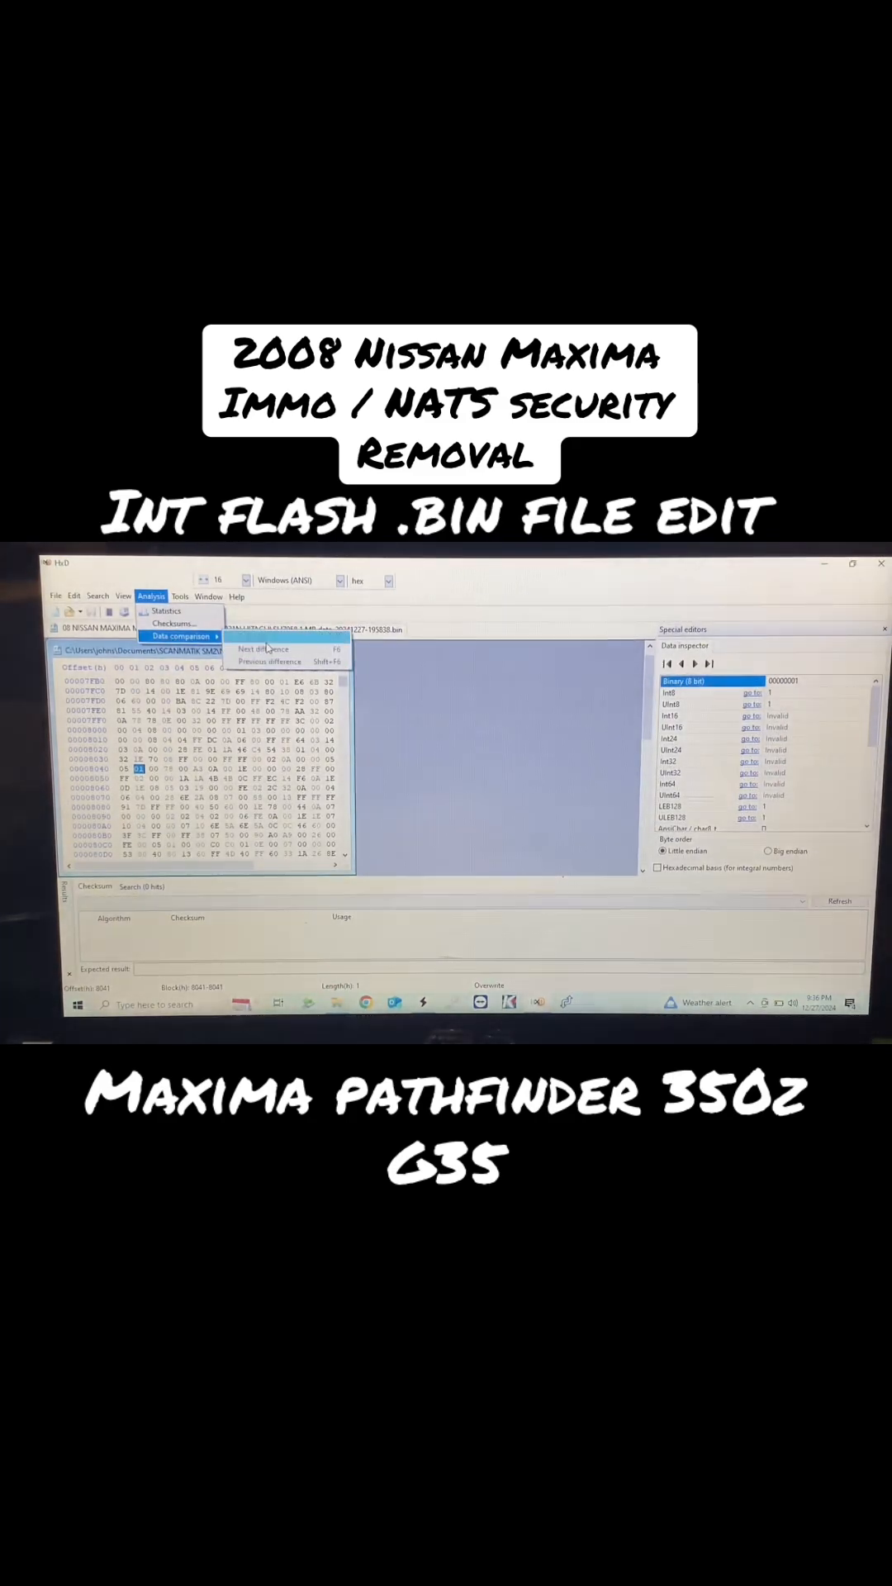
pyautogui.click(206, 628)
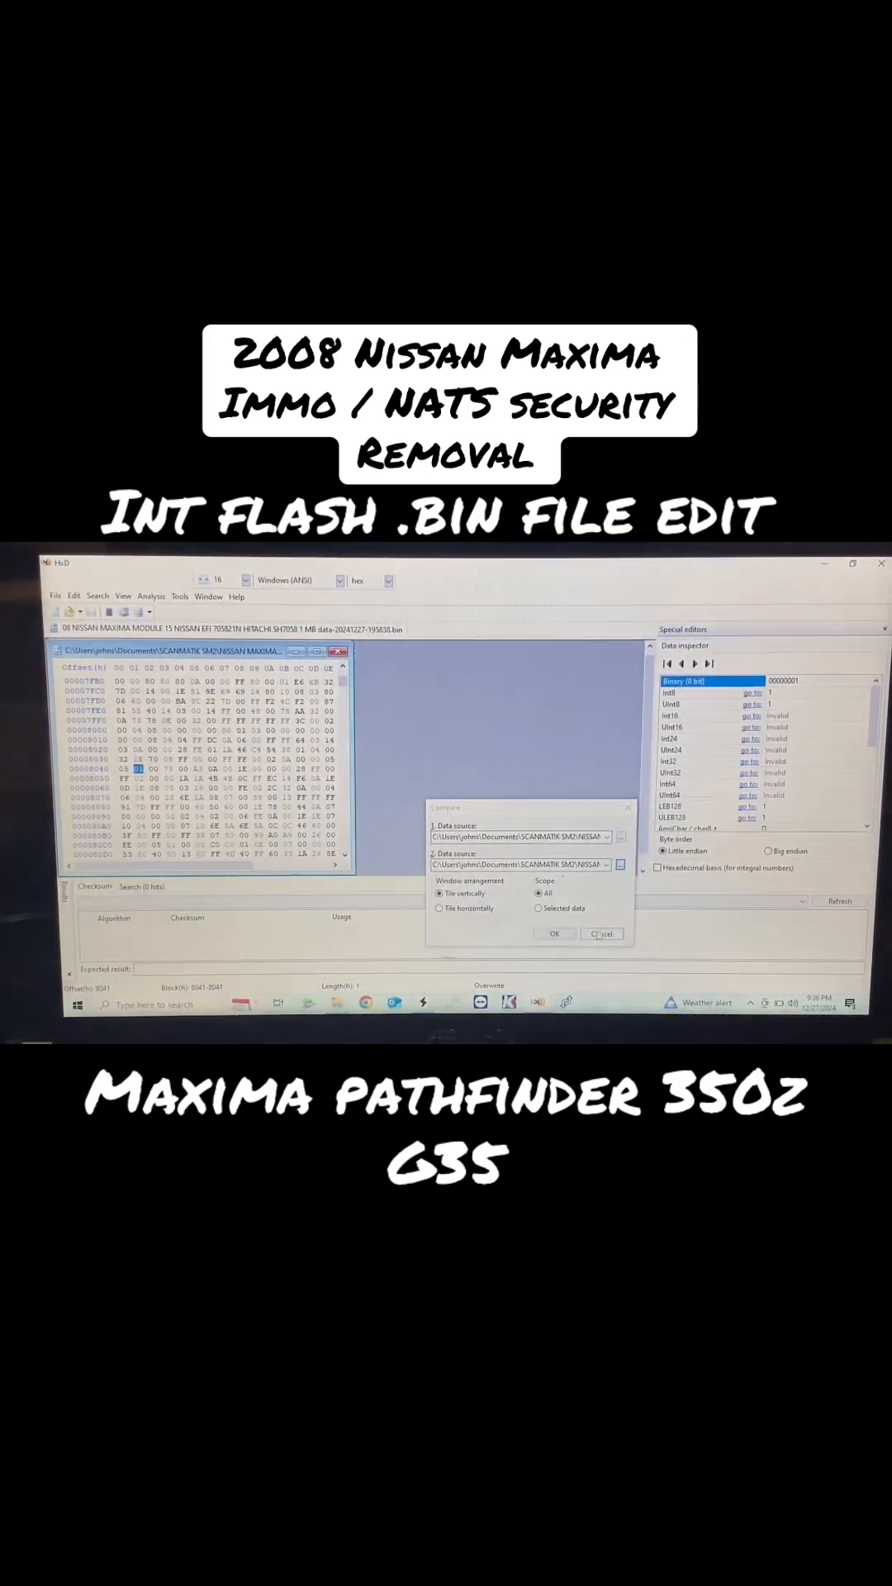
# Step: Compare the read Maxima flash with the immo-off SH7058 file, tiled vertically
pyautogui.click(554, 933)
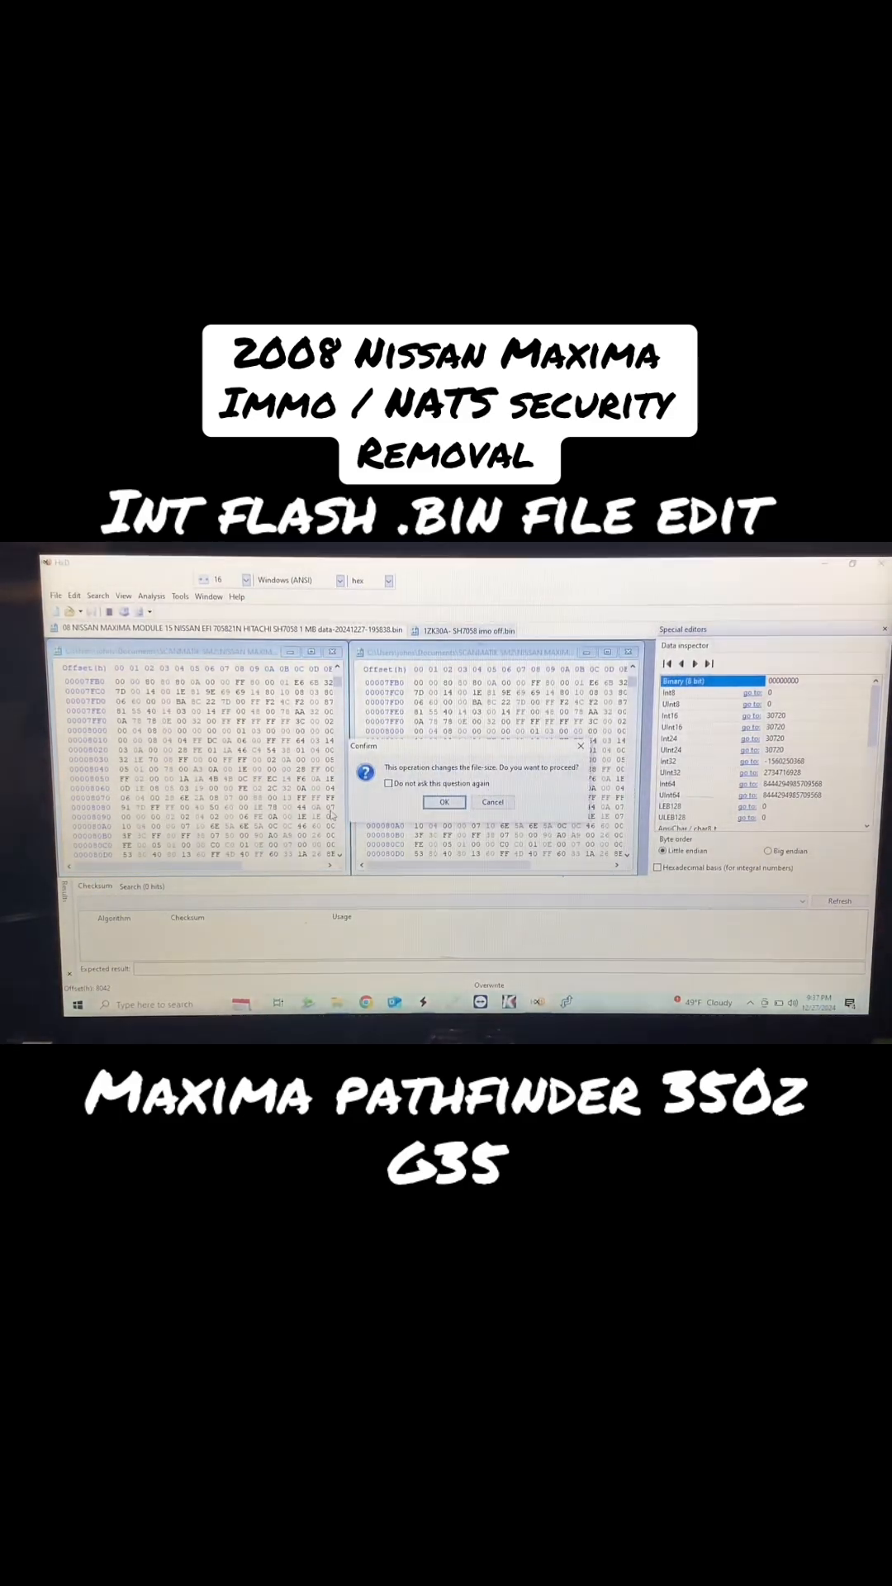
# Step: Confirm the file-size change on the Maxima flash
pyautogui.click(444, 802)
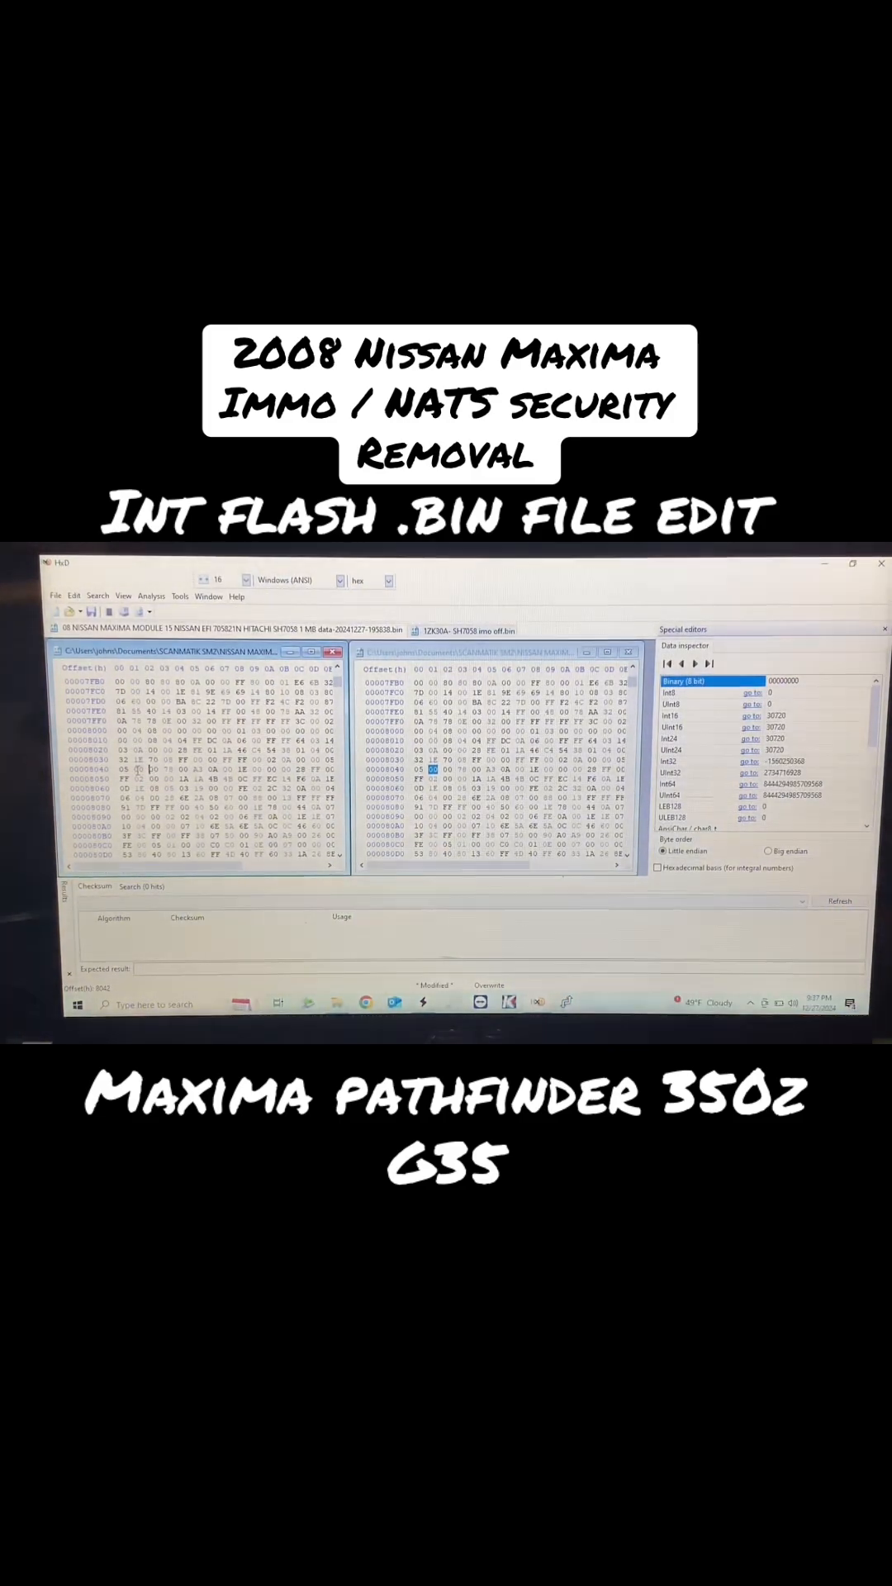
# Step: Save the edited Maxima dump as a new .bin ending in IMMO OFF
pyautogui.click(55, 597)
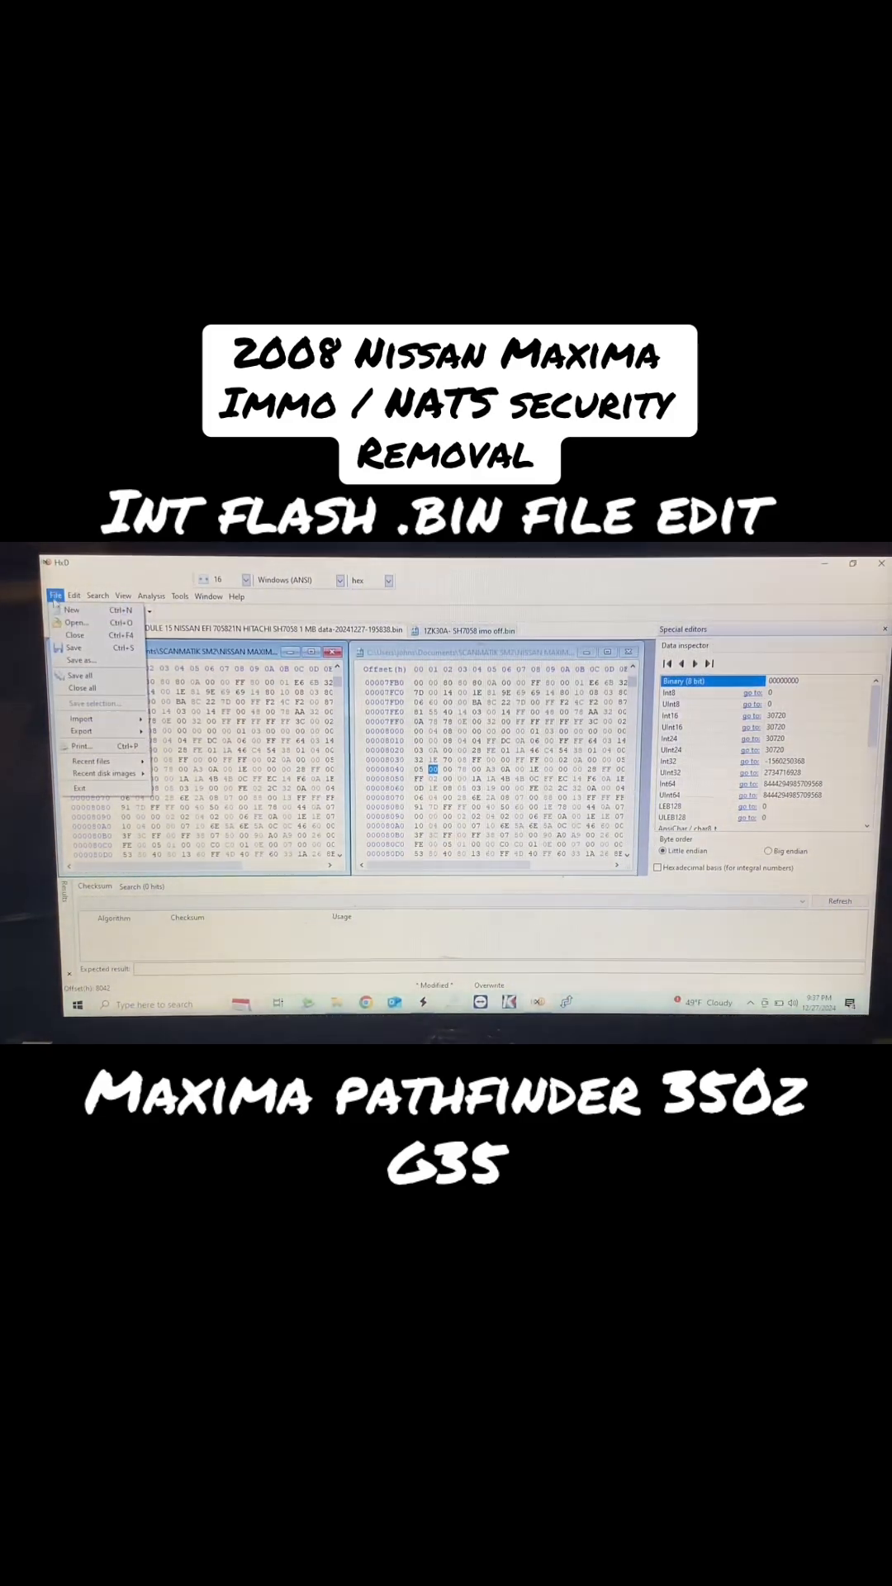
pyautogui.click(83, 660)
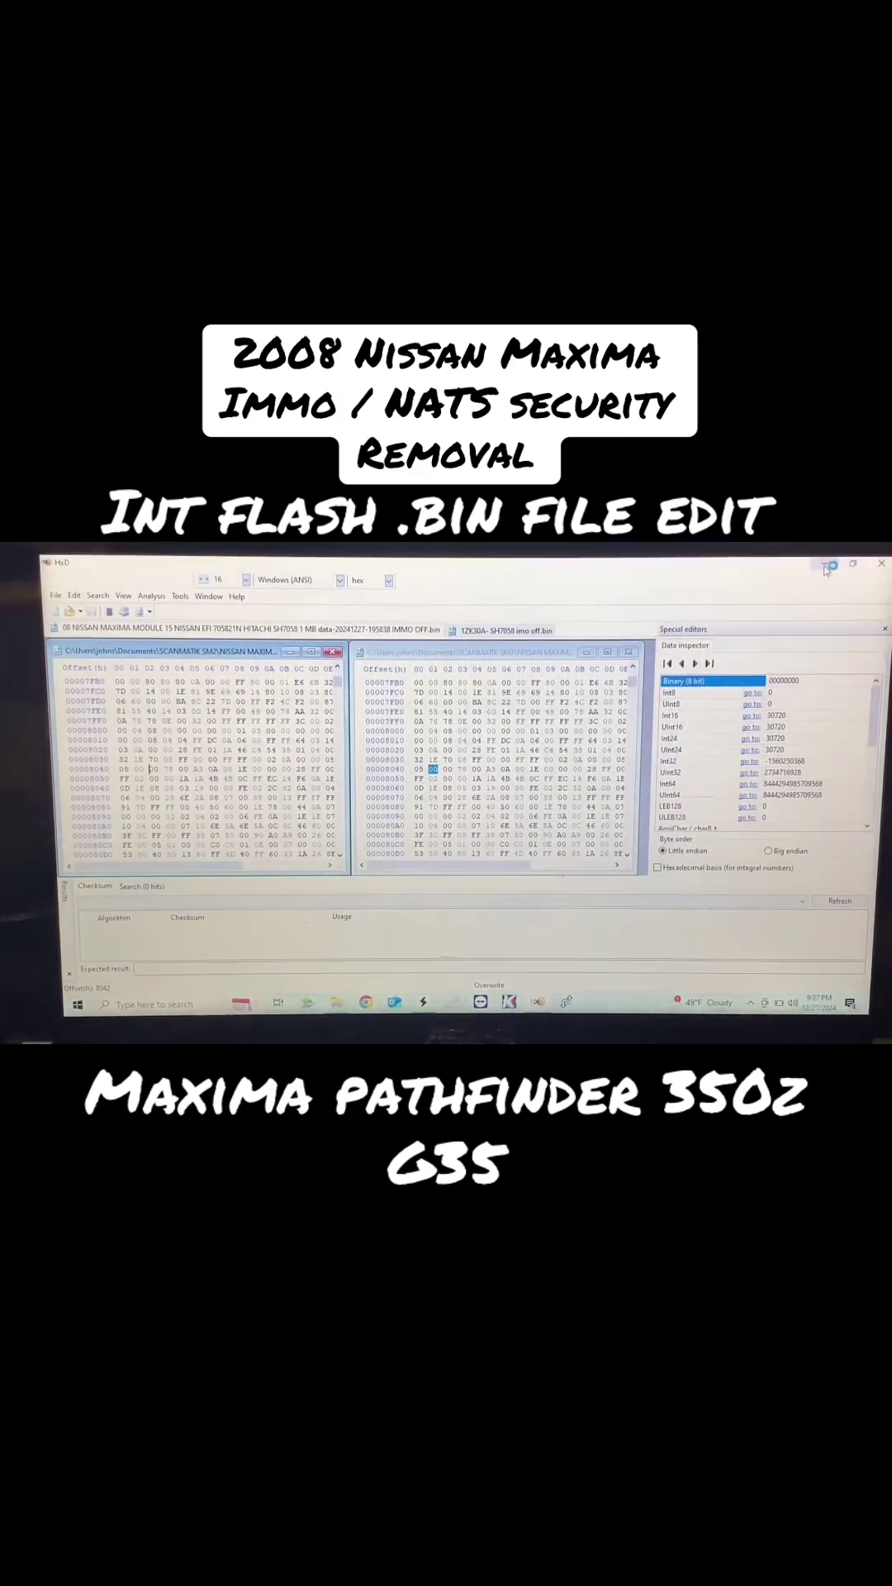
pyautogui.moveTo(826, 565)
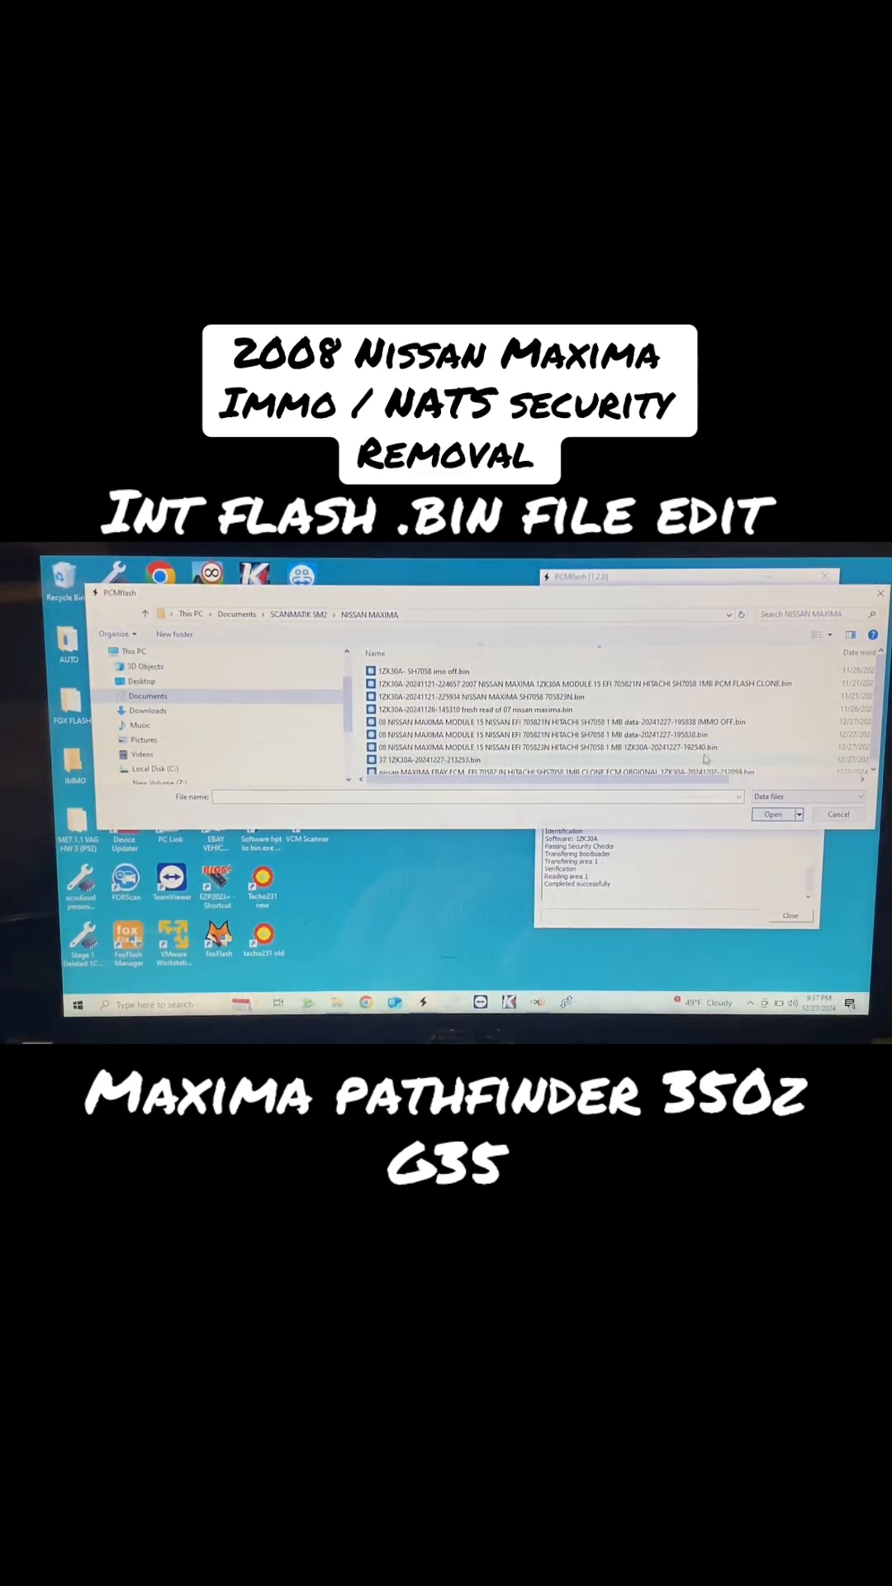
# Step: Load the IMMO OFF .bin into PCMflash and start writing it to the ECU
pyautogui.click(556, 721)
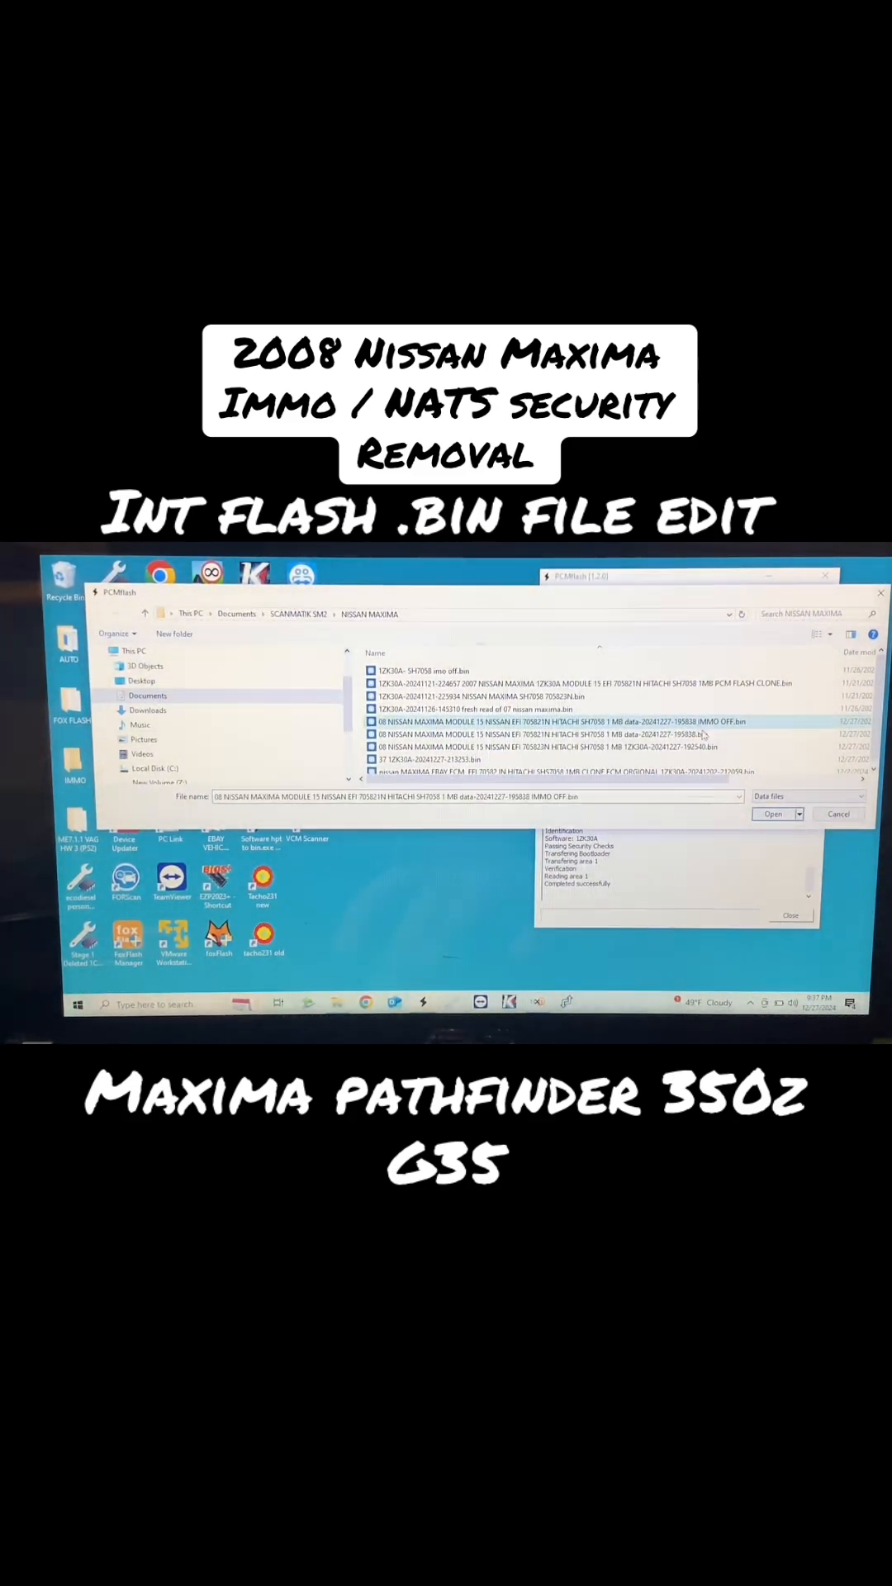
pyautogui.click(773, 813)
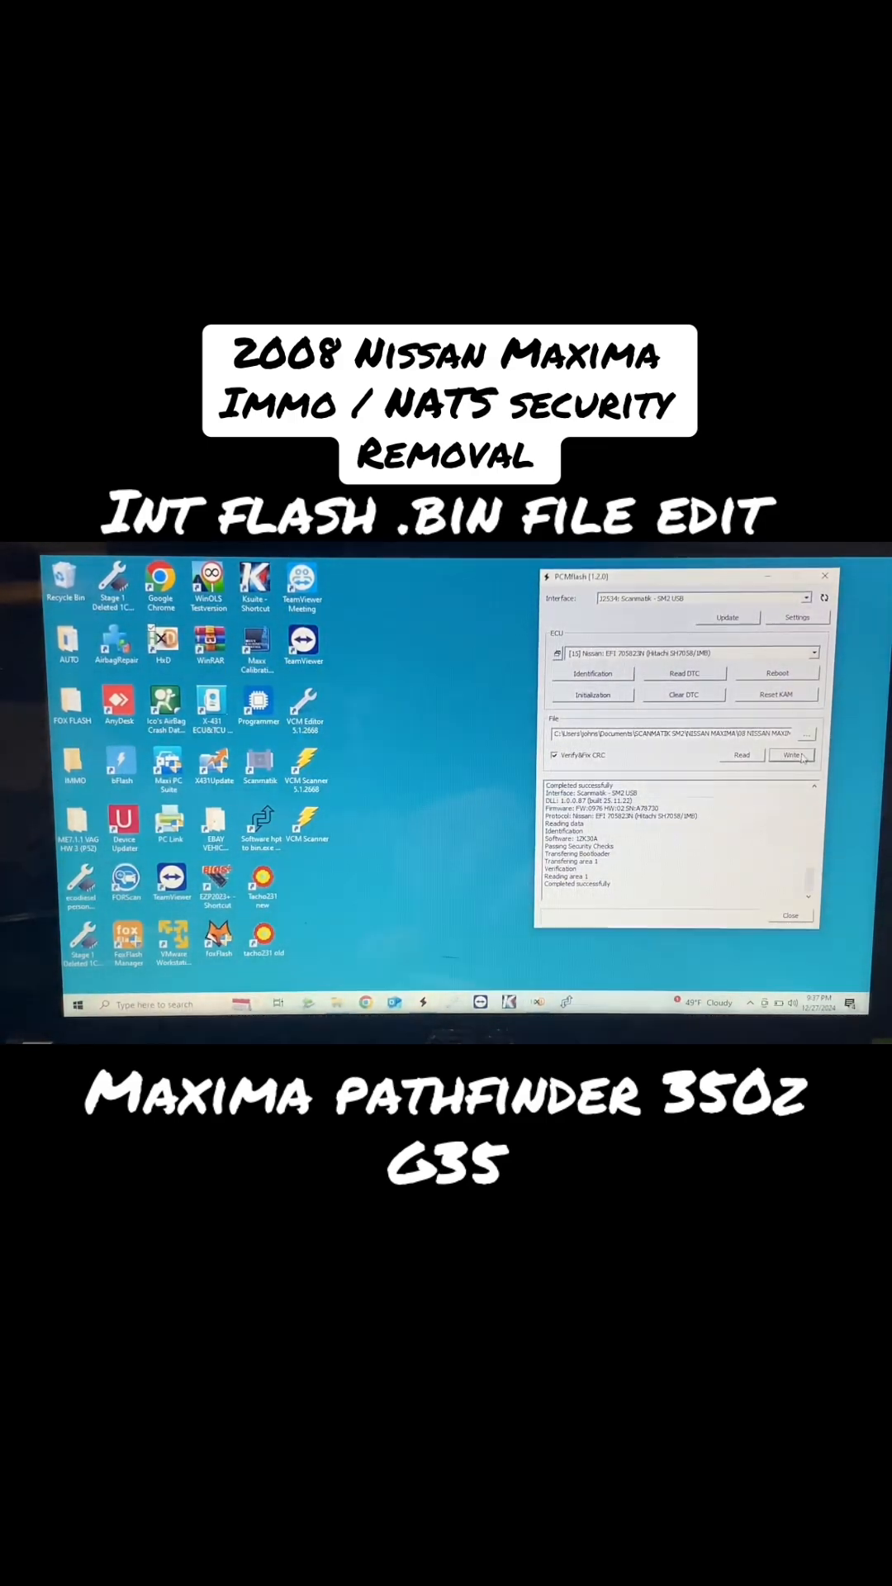
pyautogui.click(790, 755)
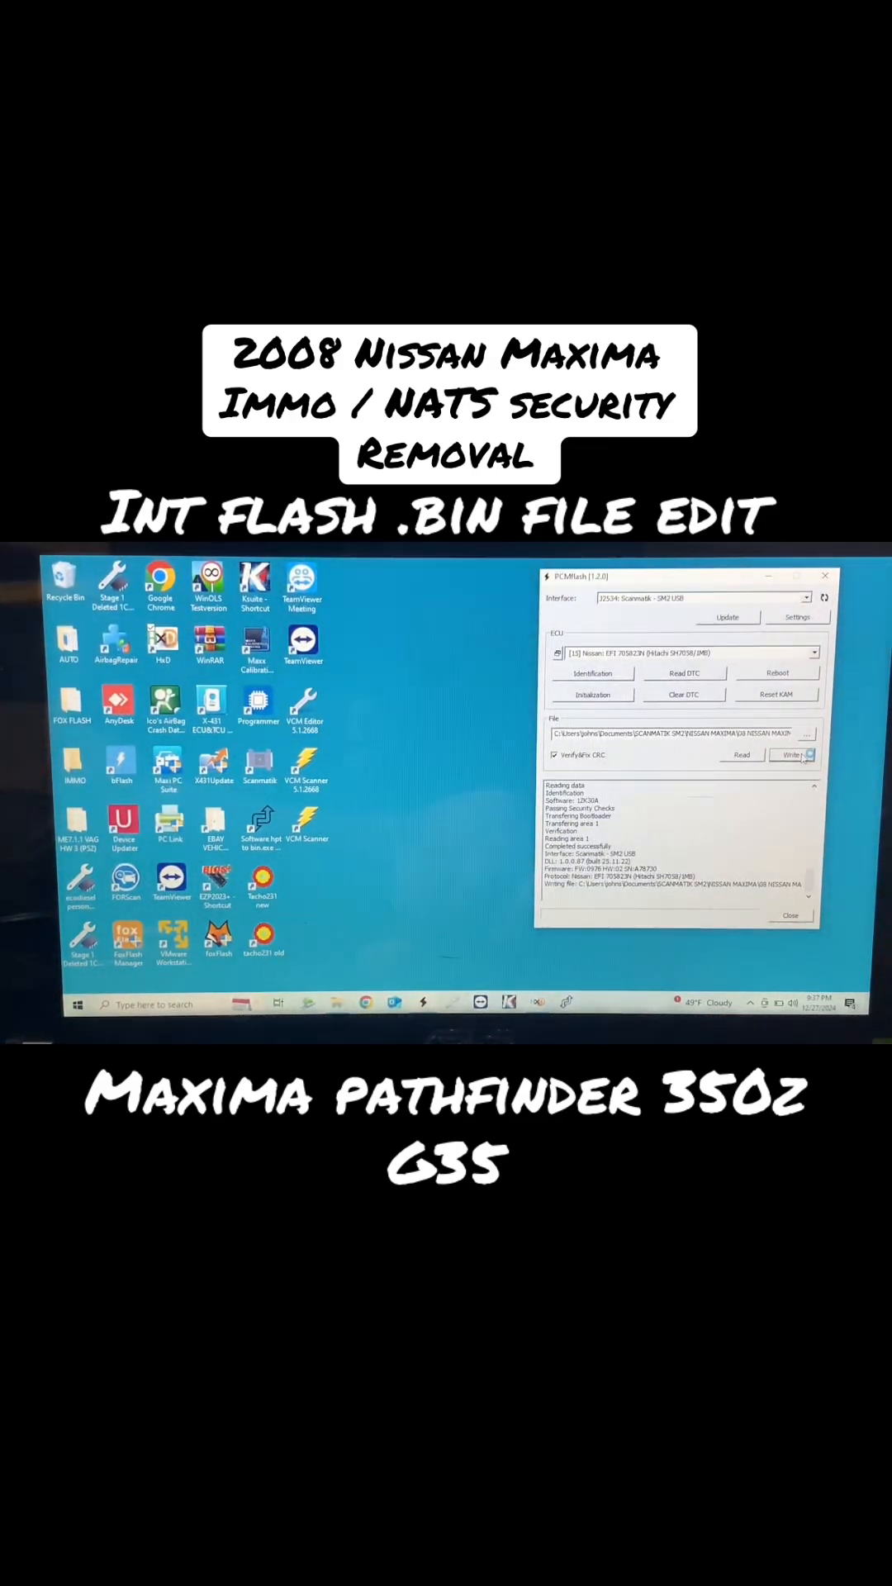
pyautogui.click(792, 755)
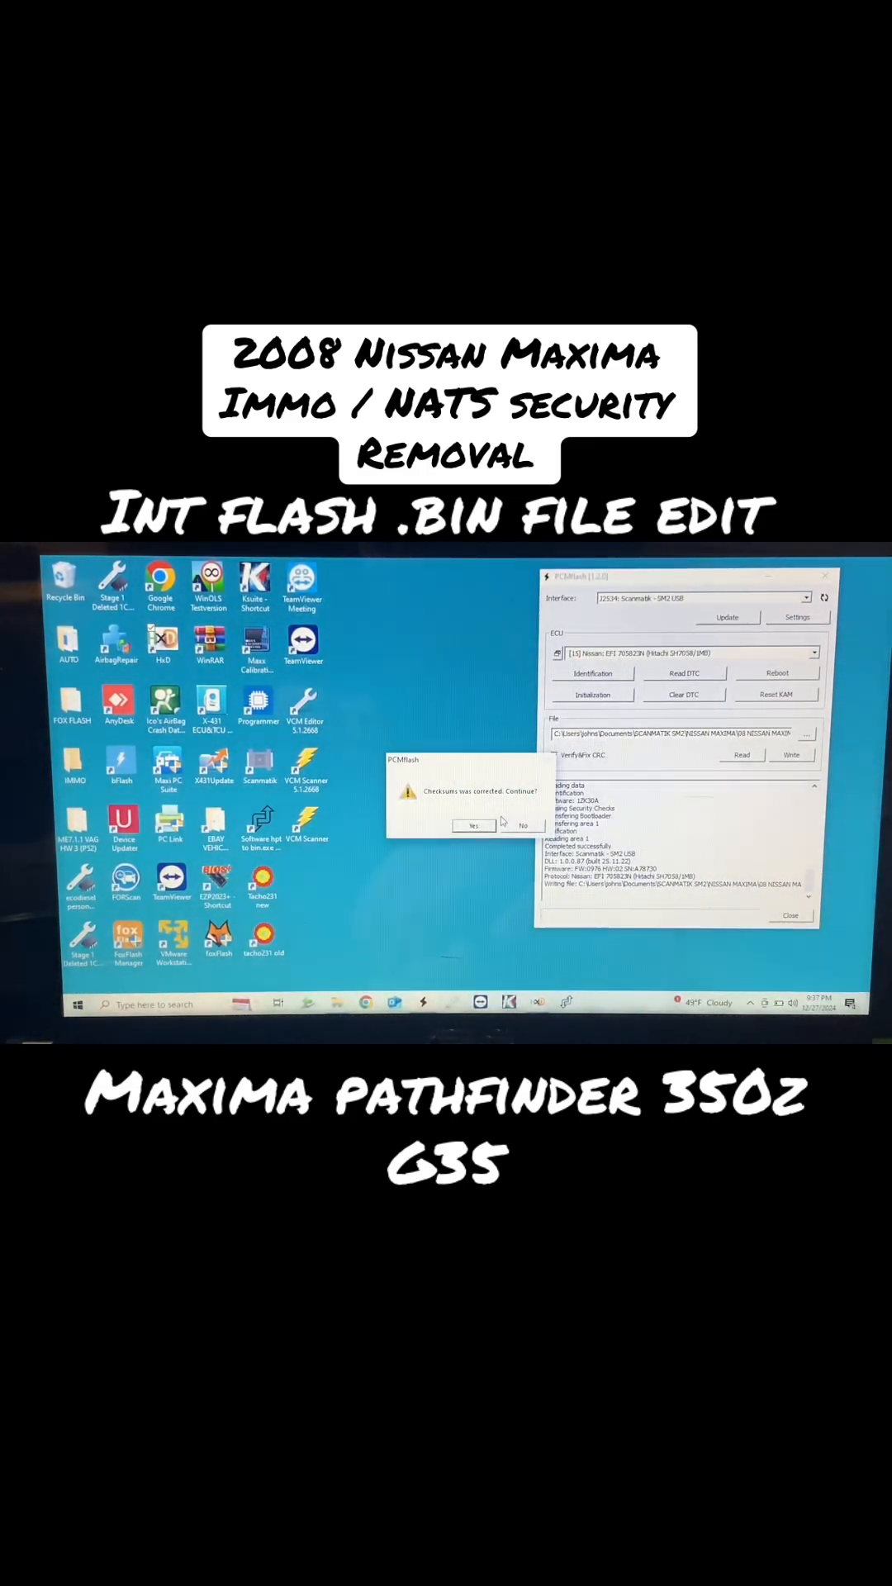
# Step: Accept the corrected checksums and confirm the battery and ignition notice to flash
pyautogui.click(474, 825)
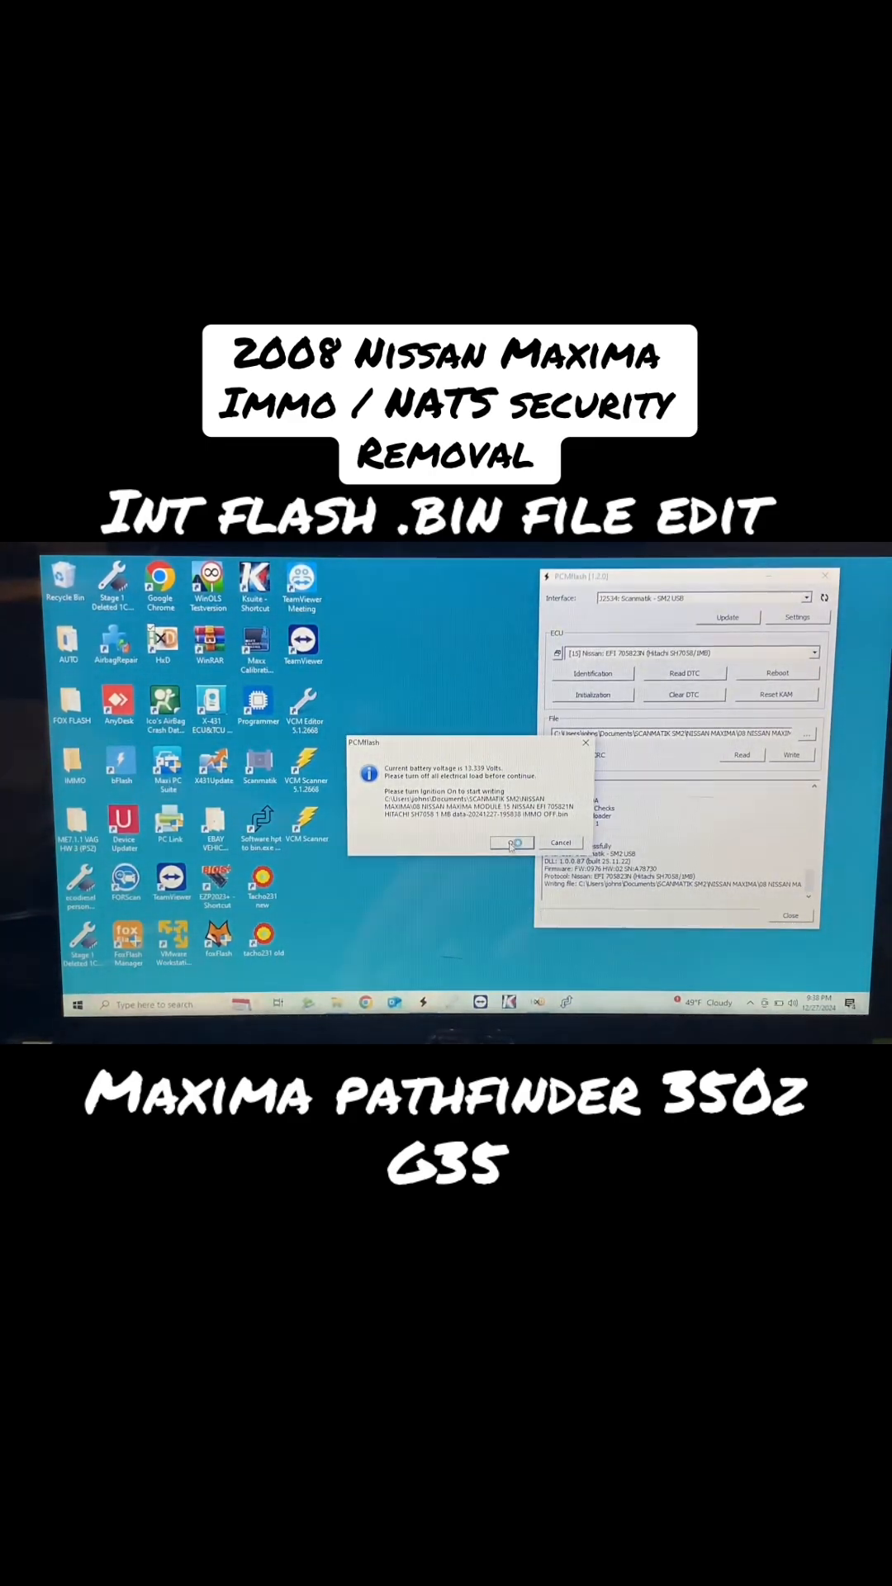
pyautogui.click(512, 843)
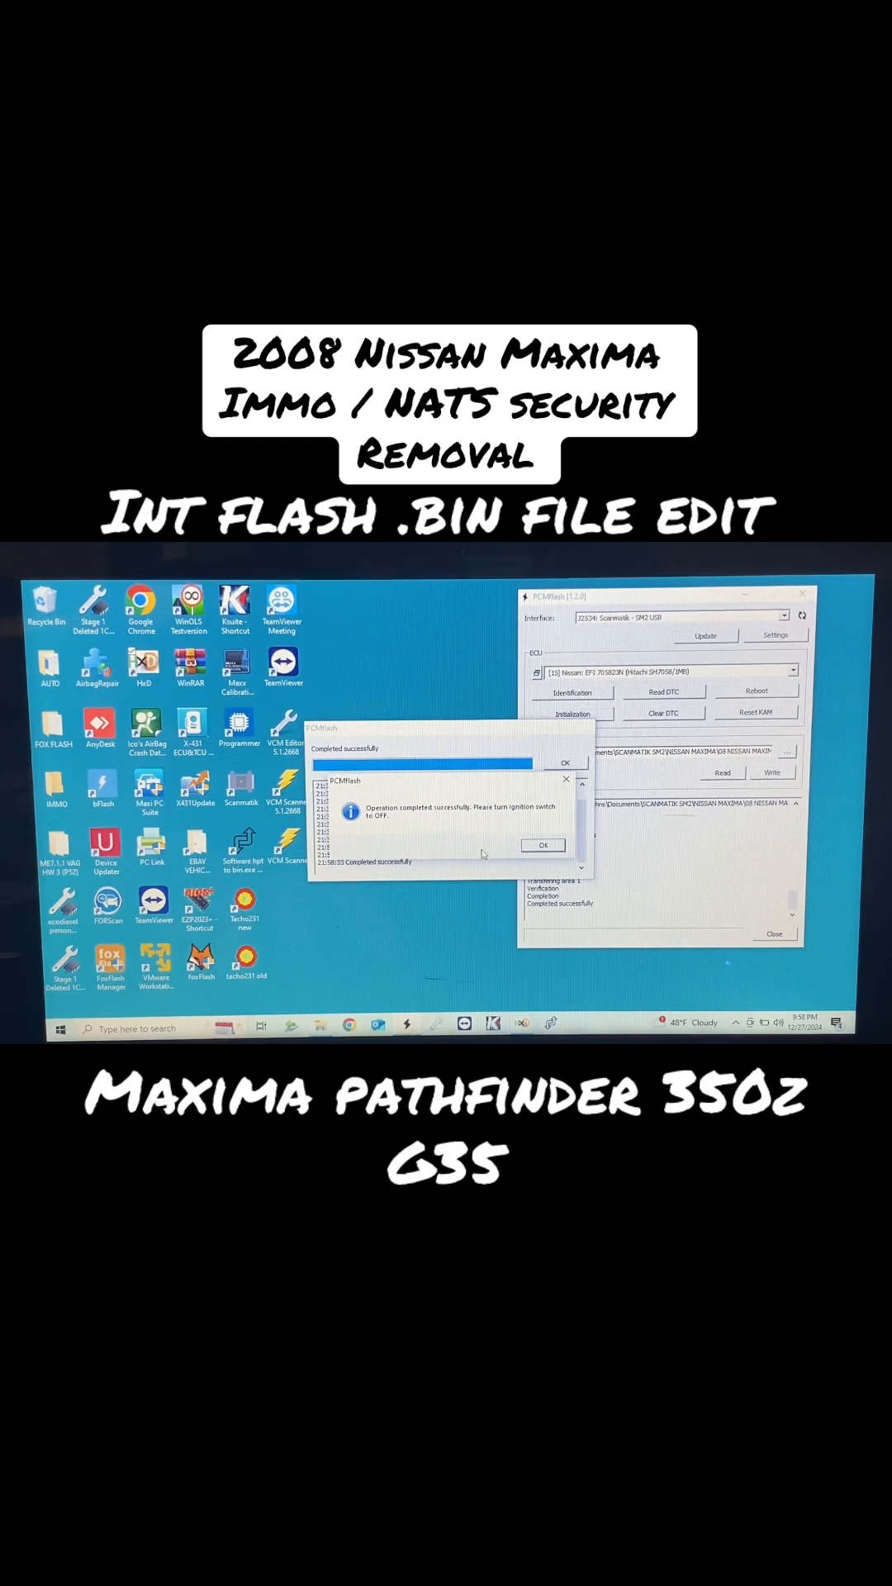
# Step: Dismiss the 'Operation completed successfully' message and close the write progress window
pyautogui.click(543, 845)
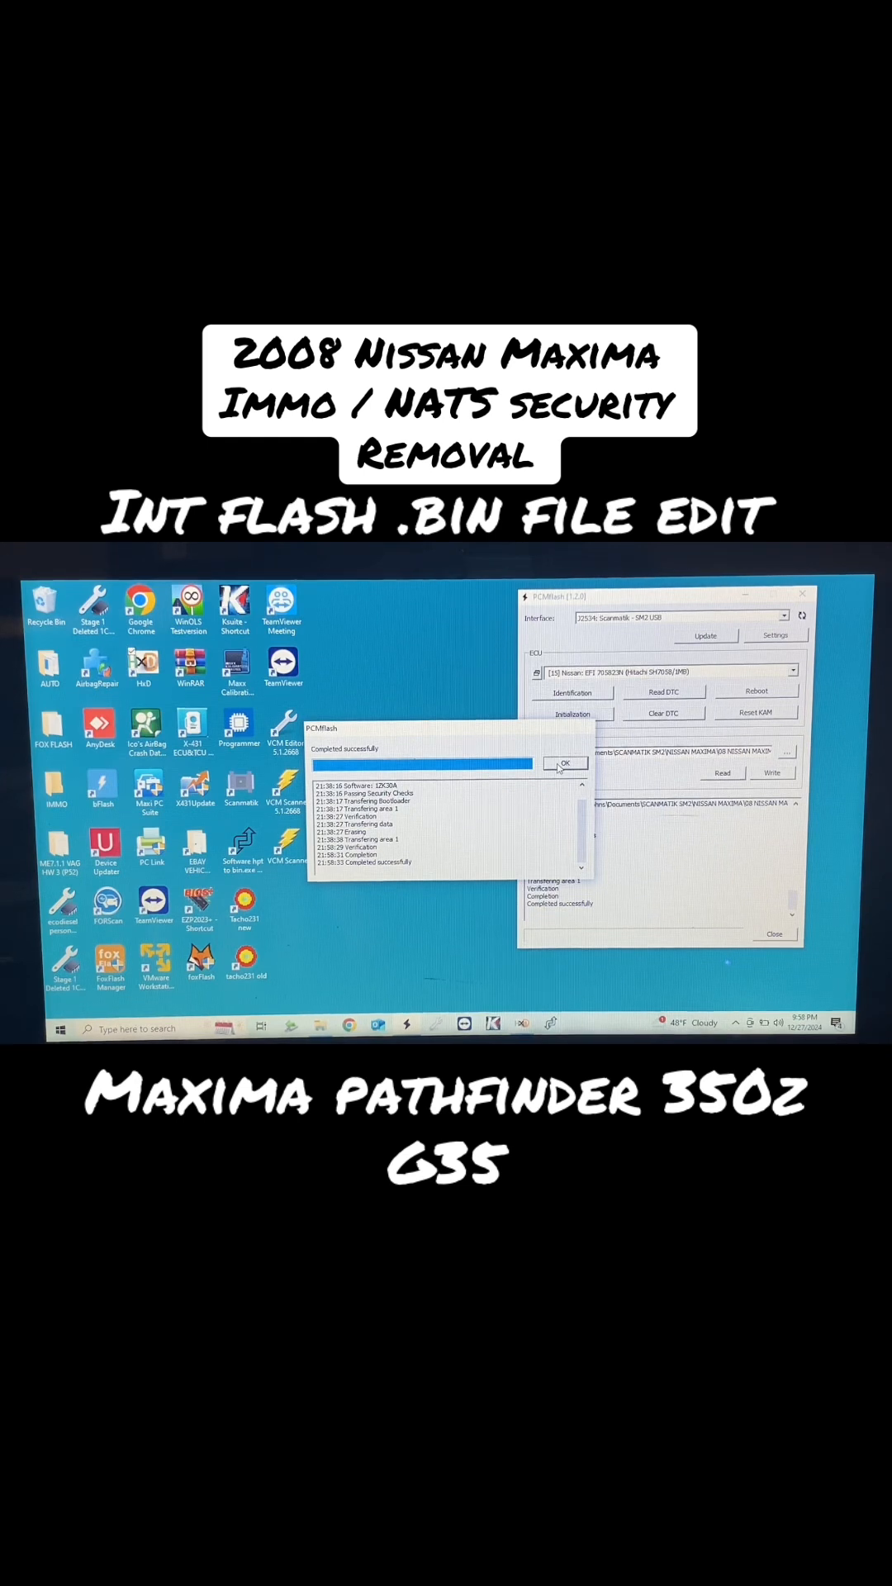
pyautogui.click(566, 763)
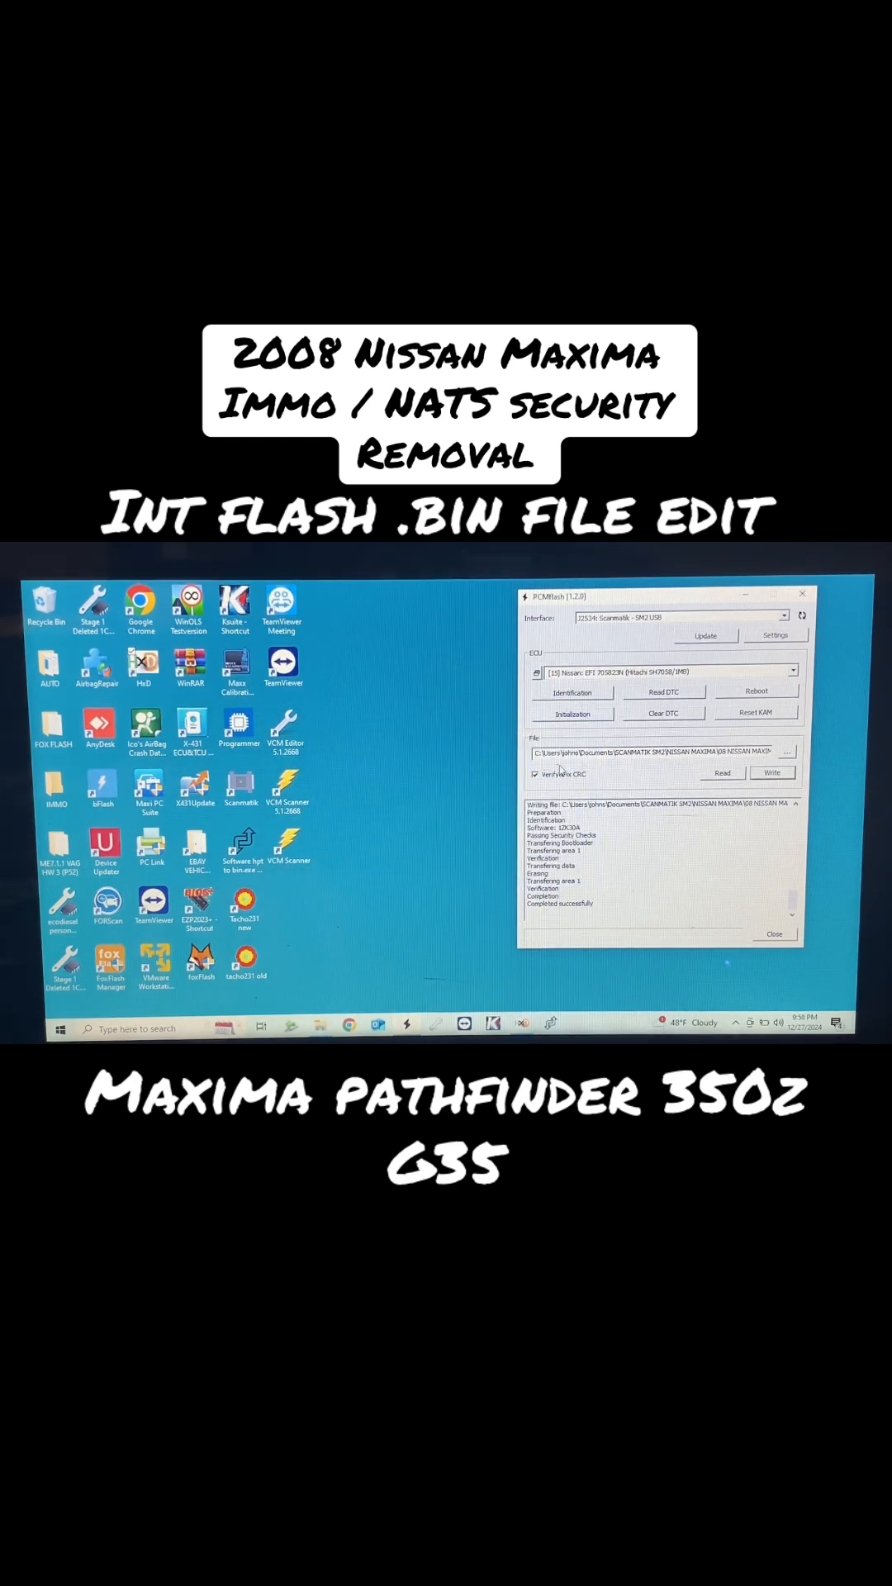